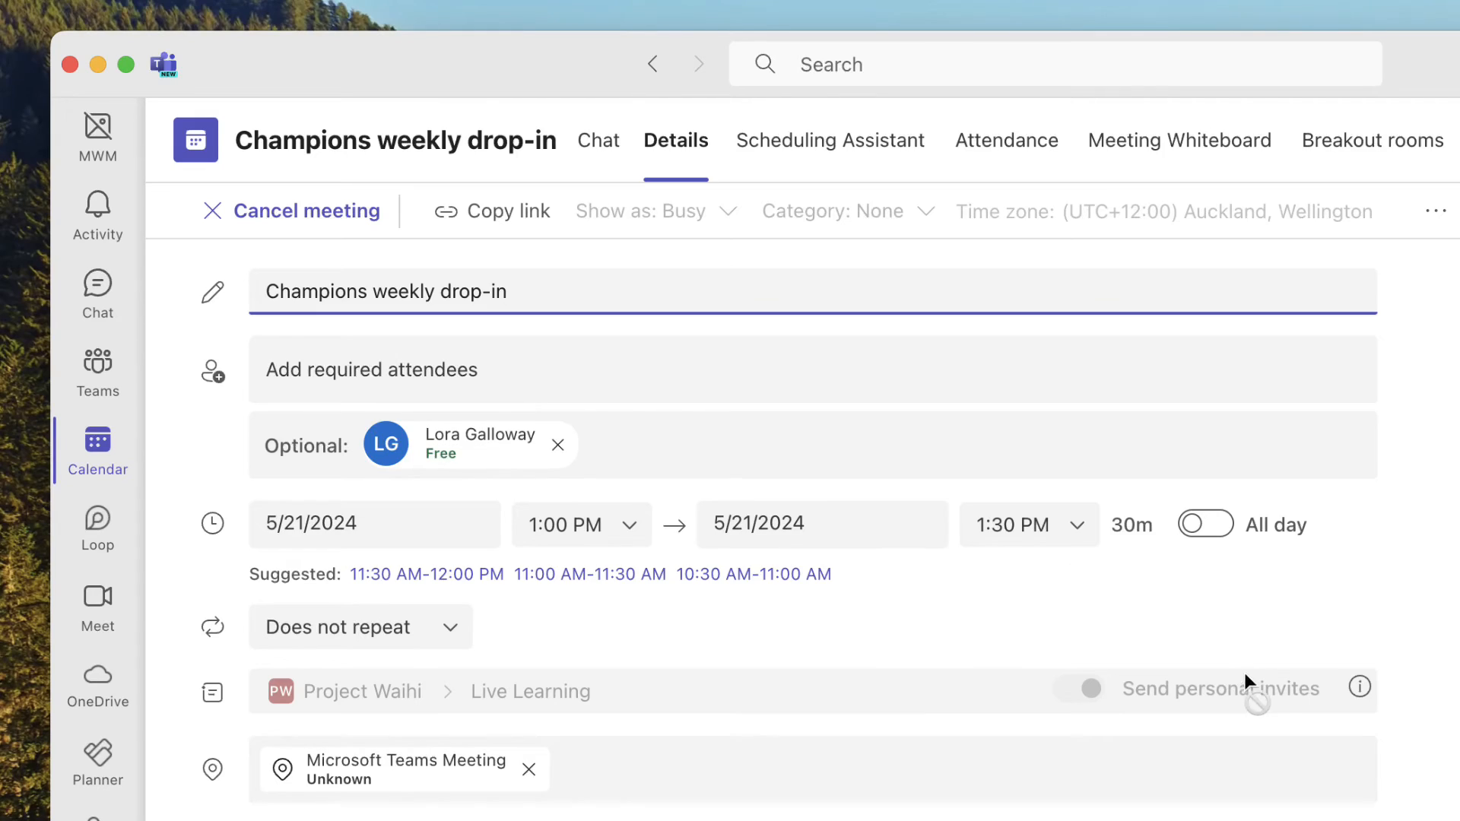
{"action": "mouse_move", "coordinate": [1118, 730]}
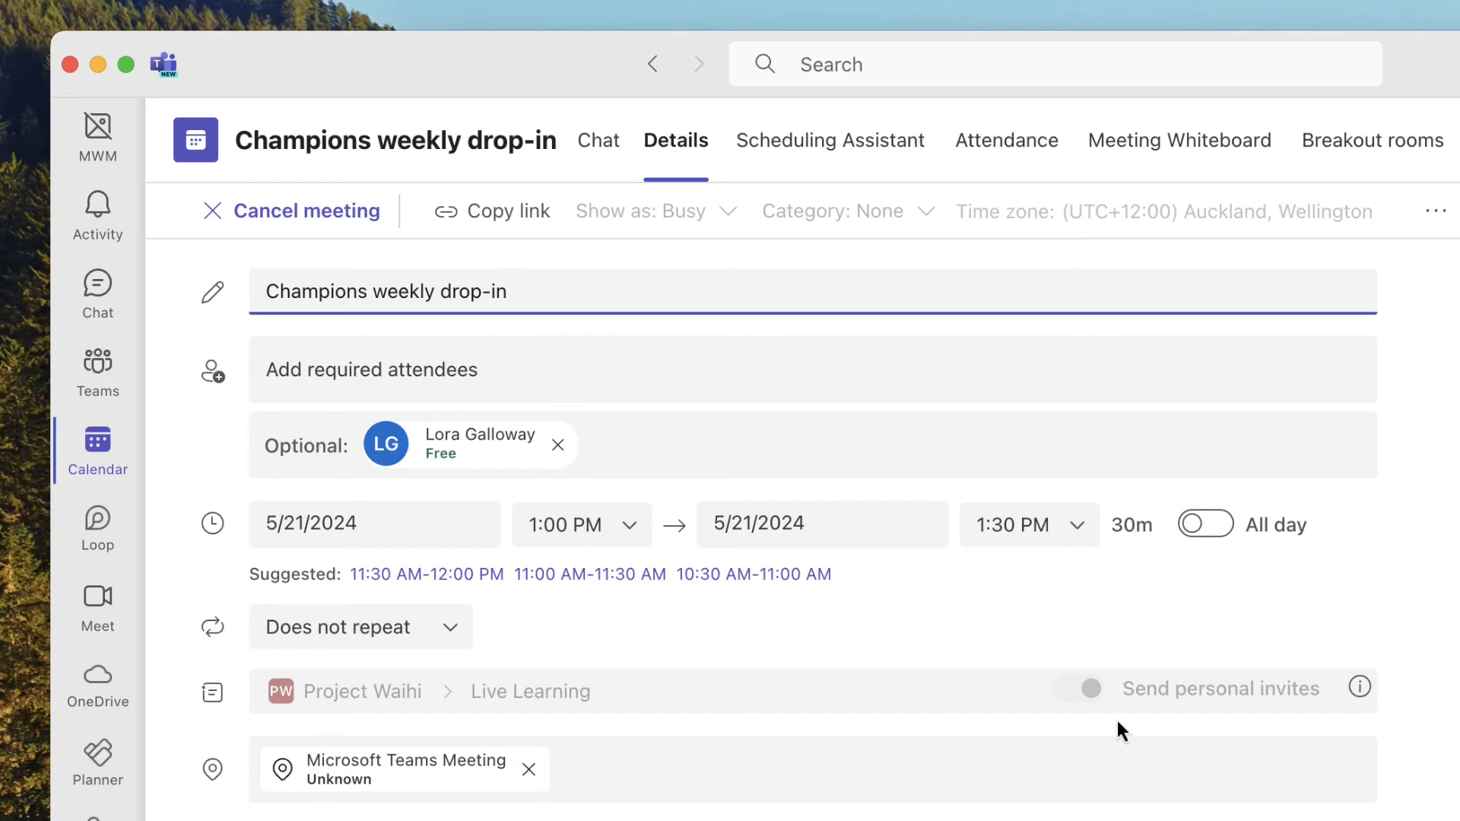
{"action": "left_click", "coordinate": [680, 445]}
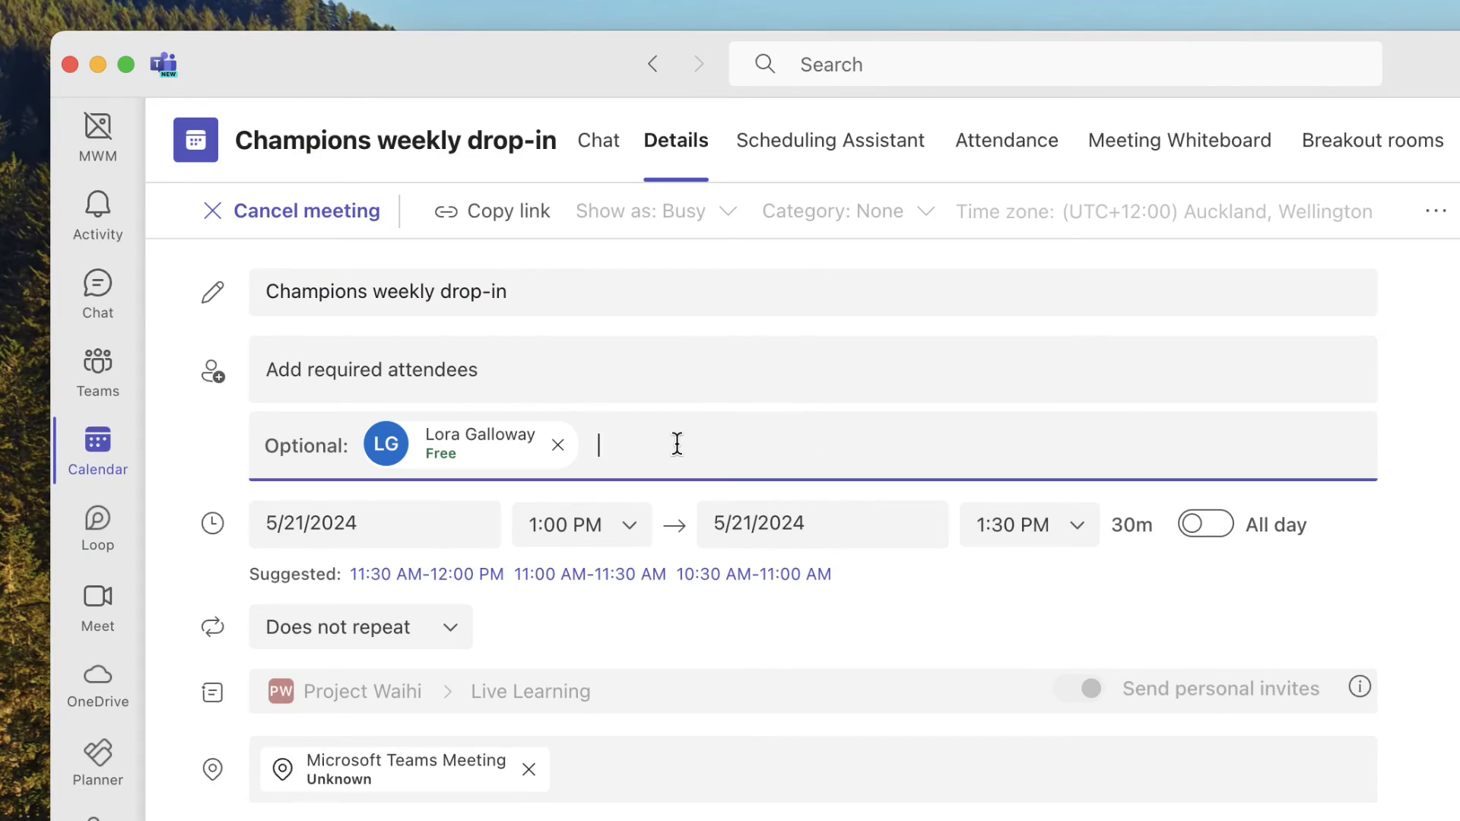